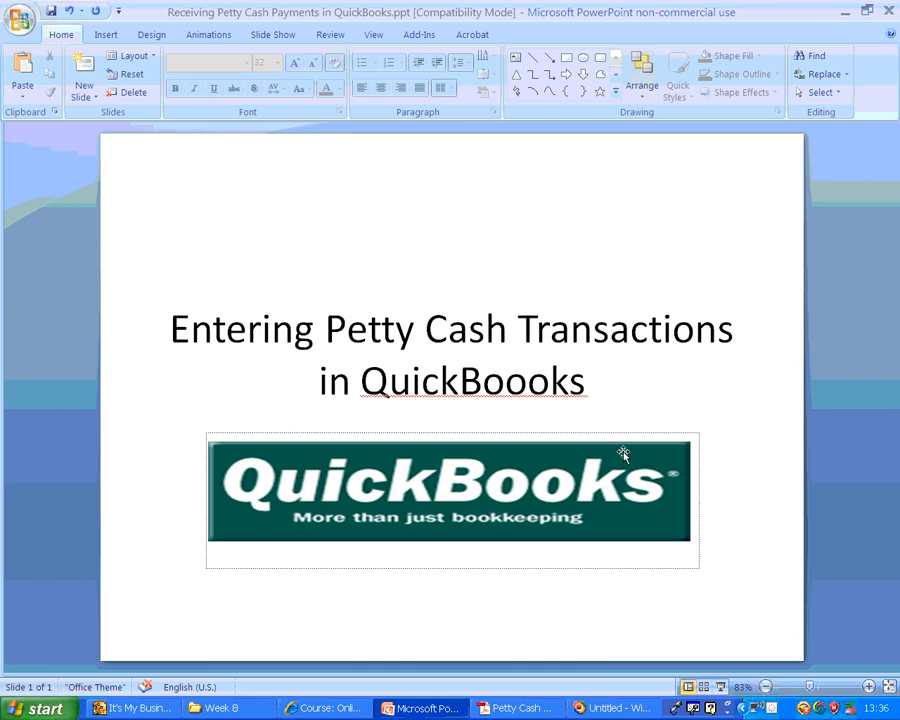
mouse_move(588, 355)
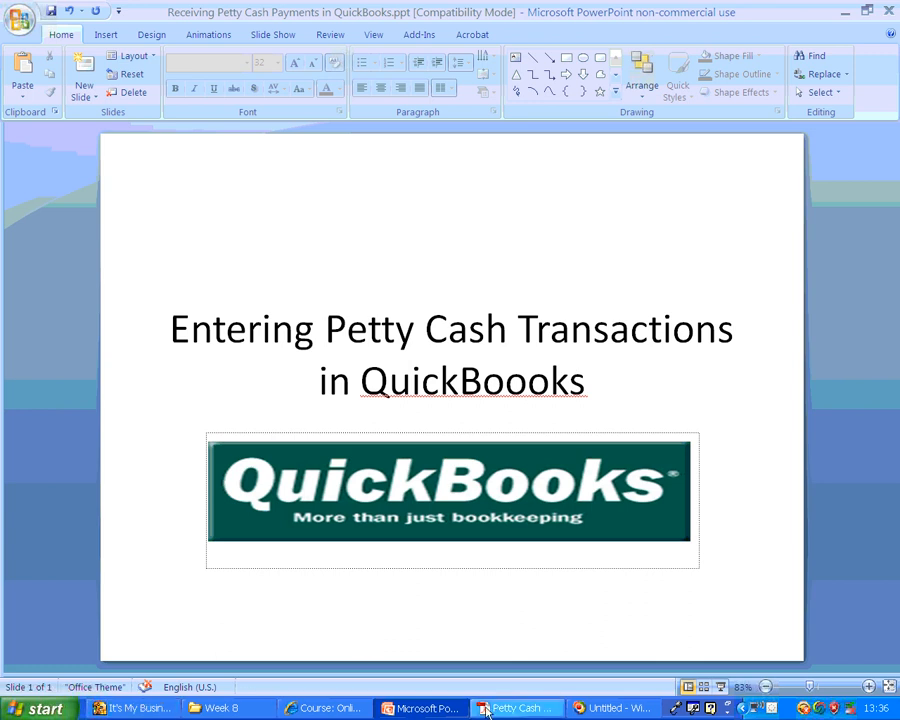
Bring up the petty cash exercise PDF showing voucher PC1 for €22.00.
click(516, 708)
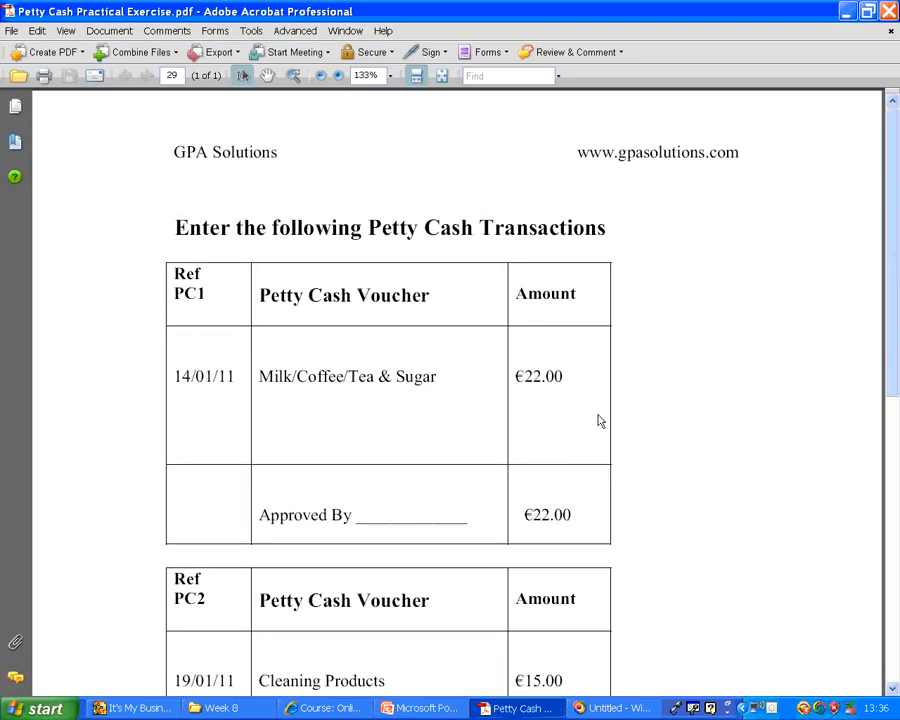
mouse_move(348, 575)
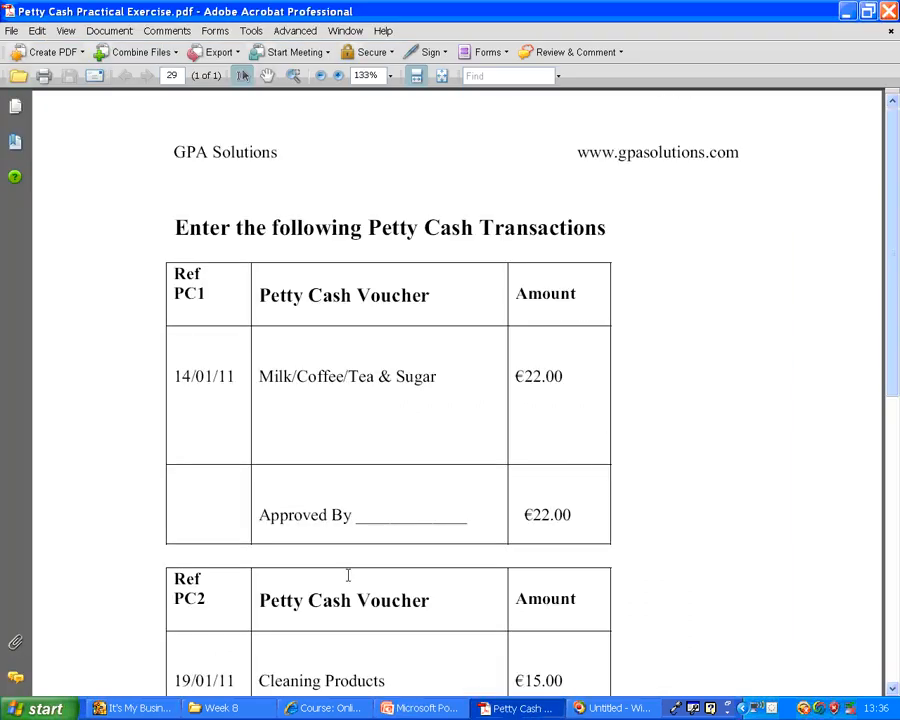
From QuickBooks' Chart of Accounts, start a new account of type Bank.
click(133, 708)
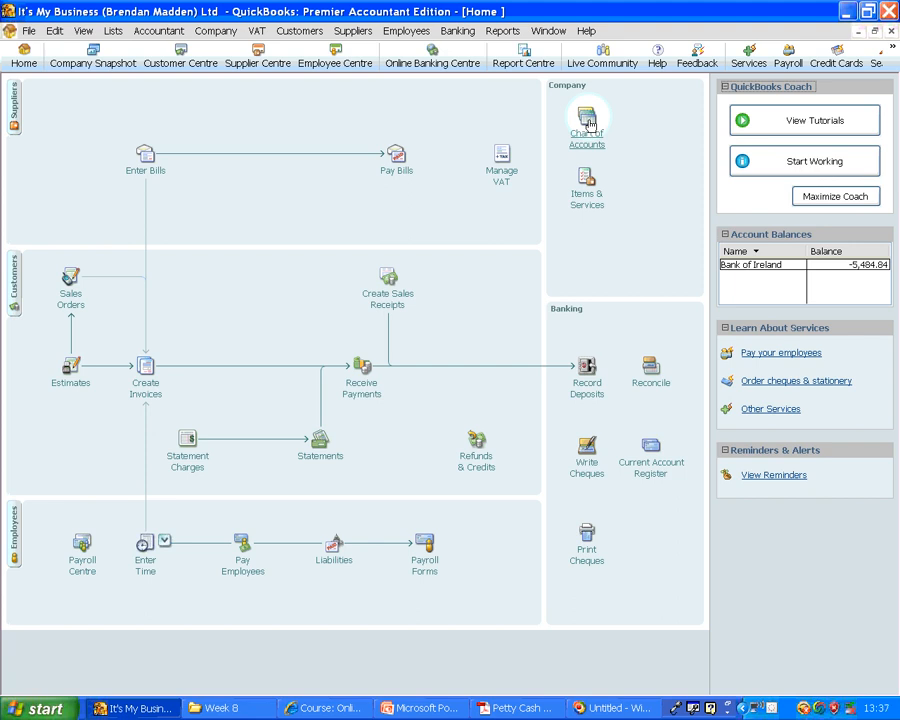
click(587, 120)
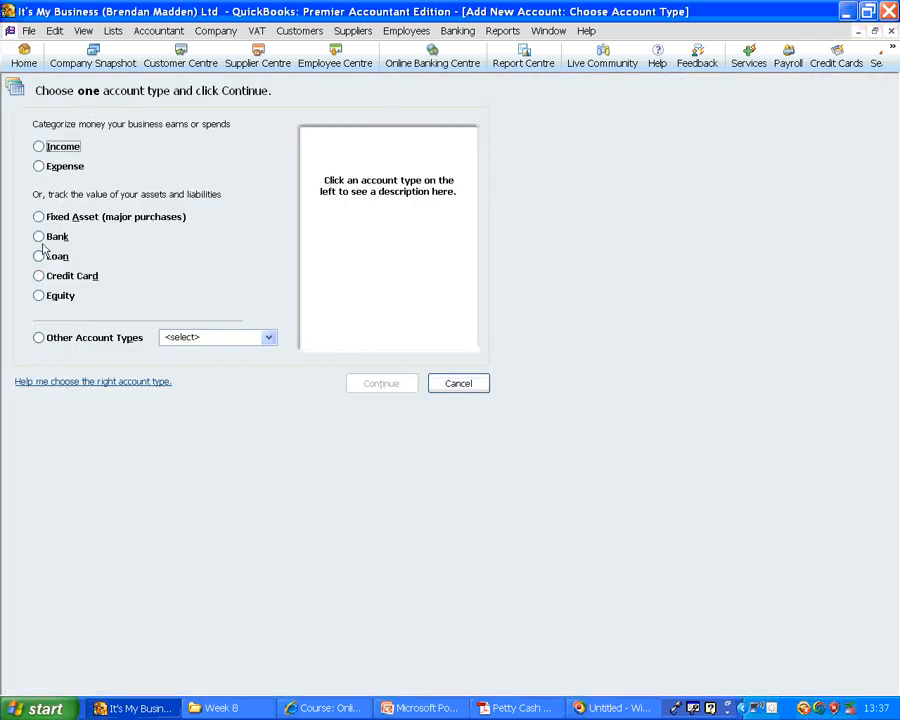
click(39, 236)
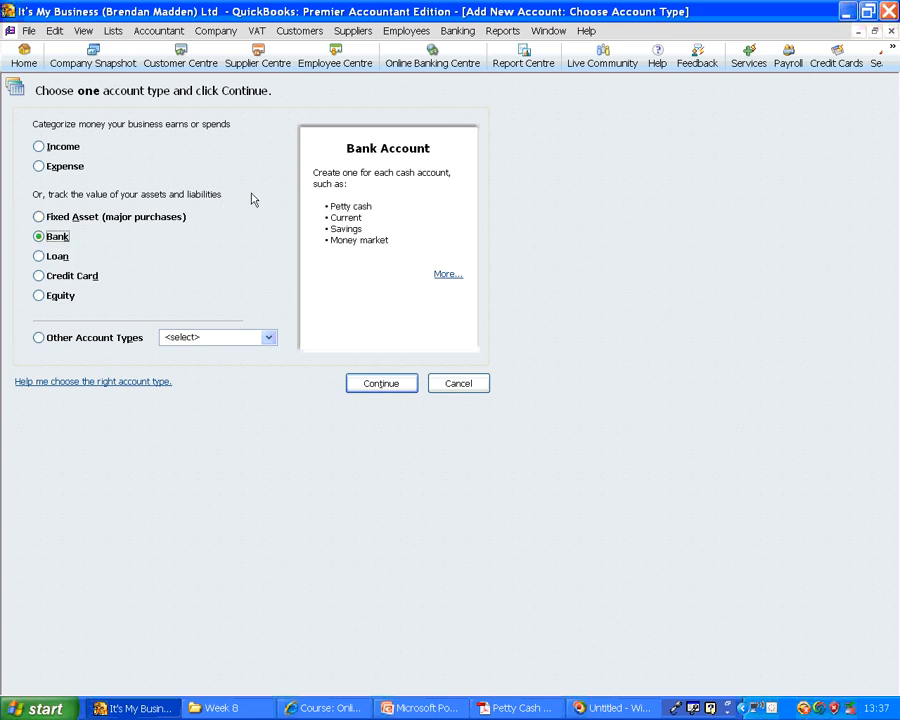
mouse_move(356, 215)
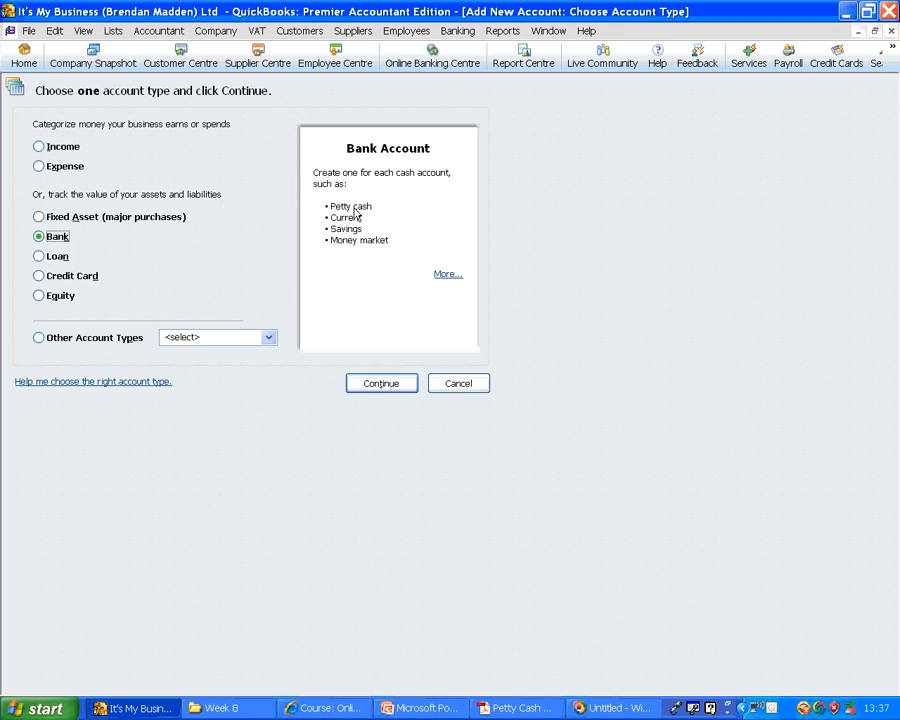
mouse_move(372, 162)
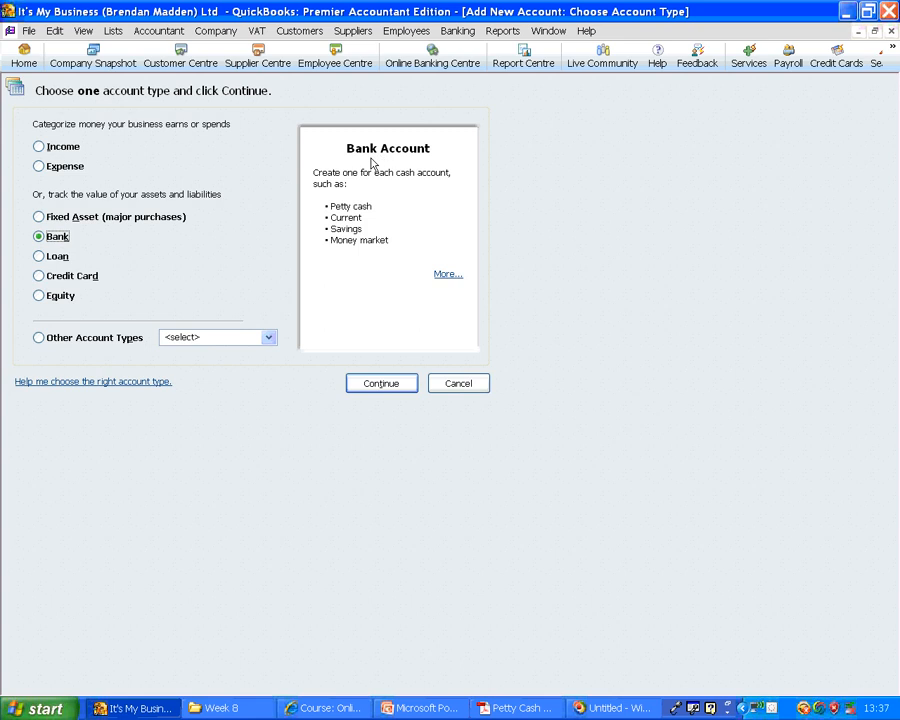
click(381, 383)
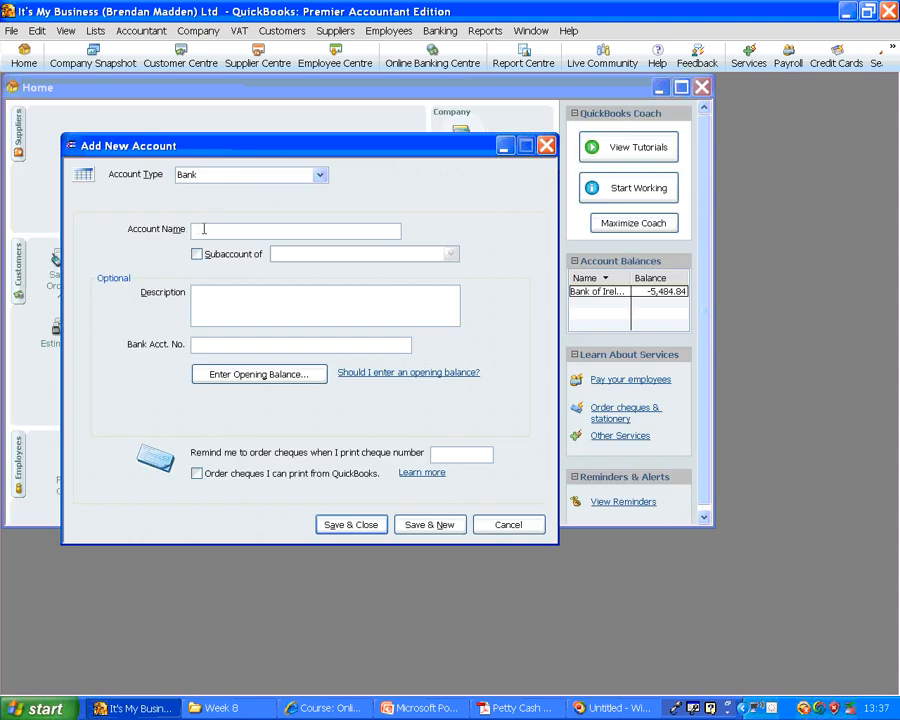
Save the new bank account as 'Petty Cash', declining online services.
text(Petty)
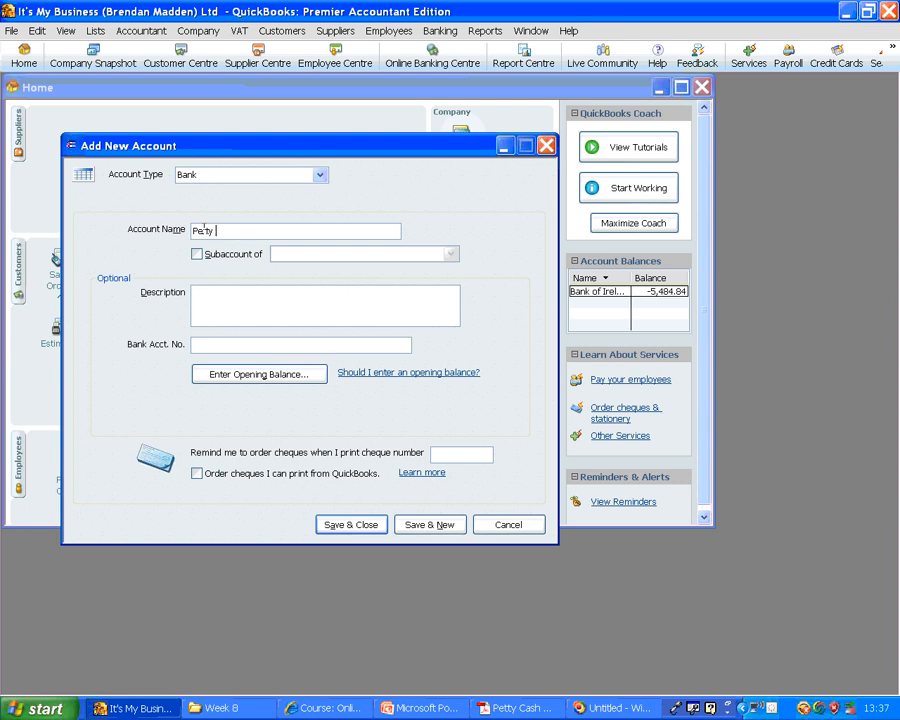
text(Cash)
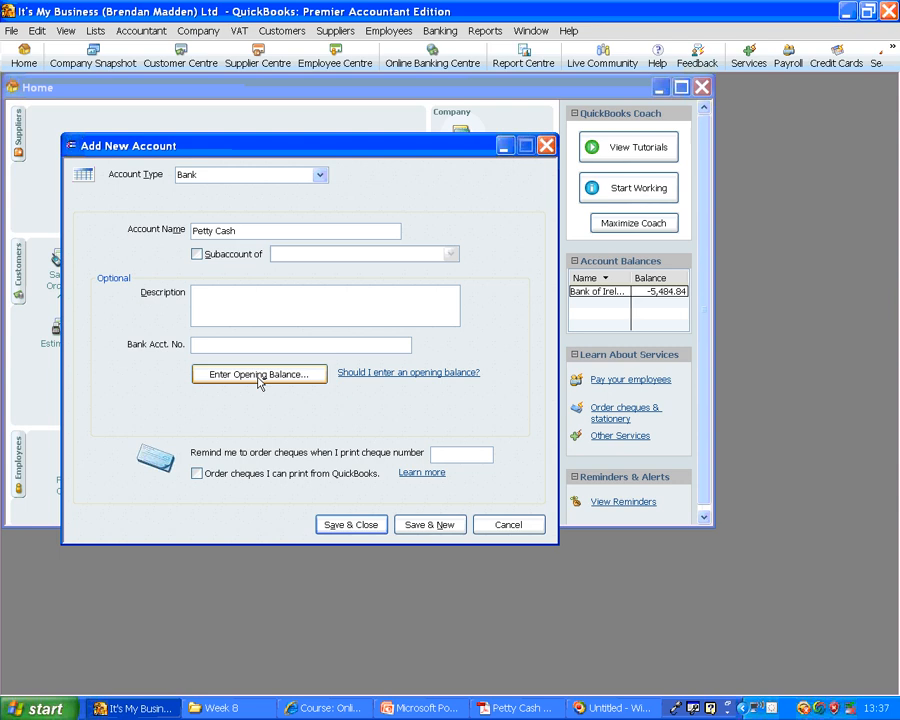
mouse_move(351, 524)
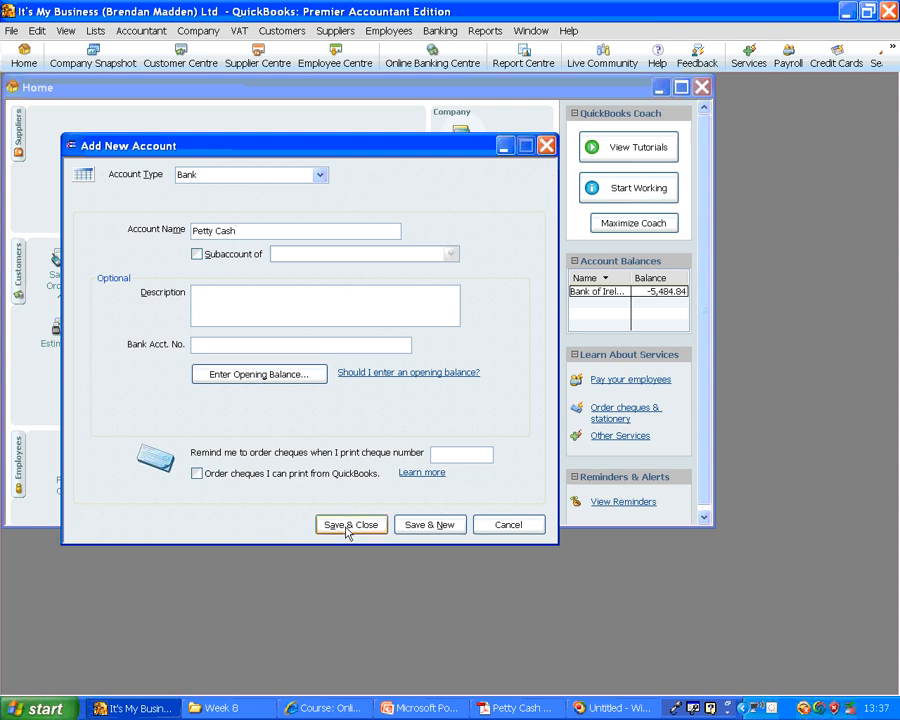
click(350, 524)
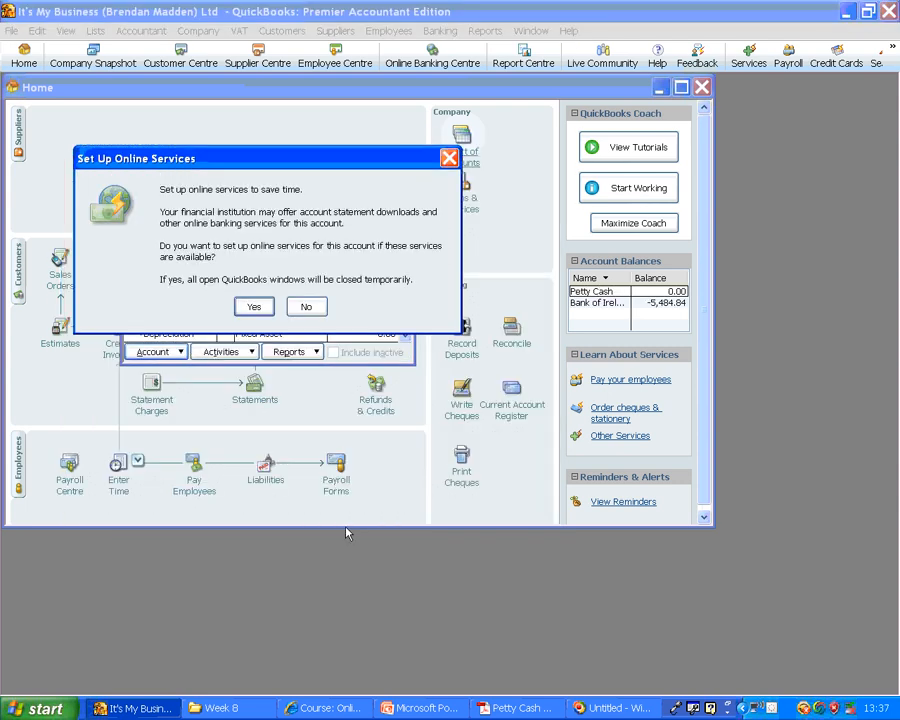
click(306, 306)
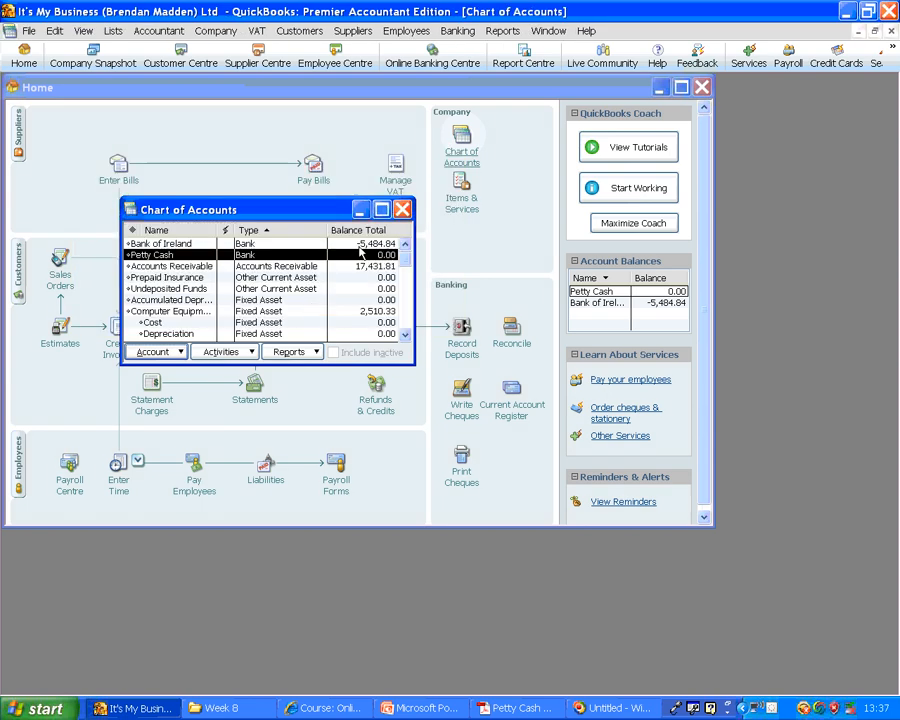
Maximize the chart of accounts to check Petty Cash at 0.00, then close it.
click(381, 209)
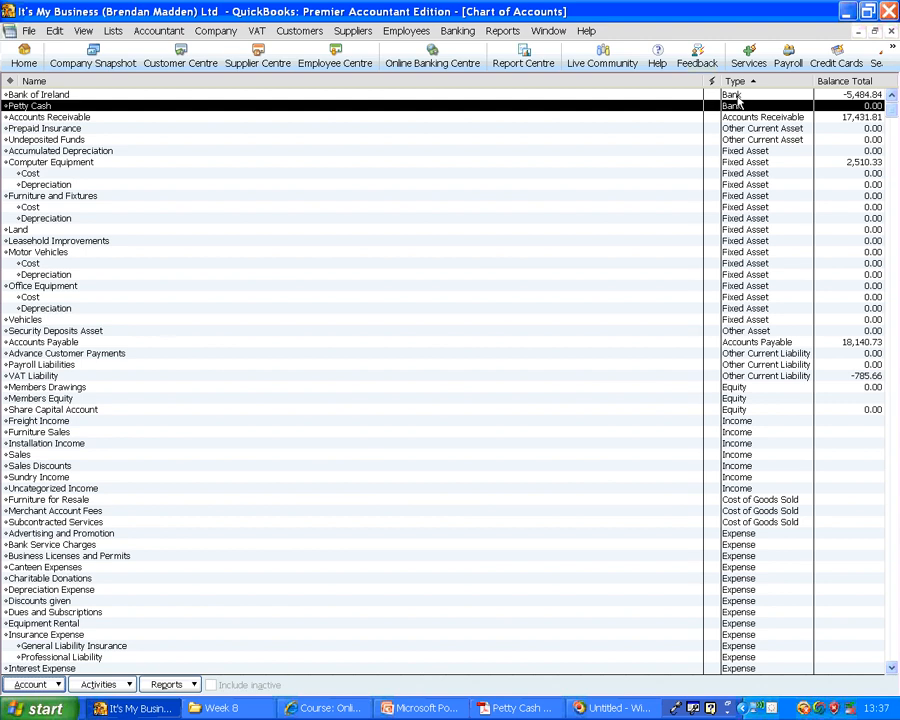
mouse_move(176, 98)
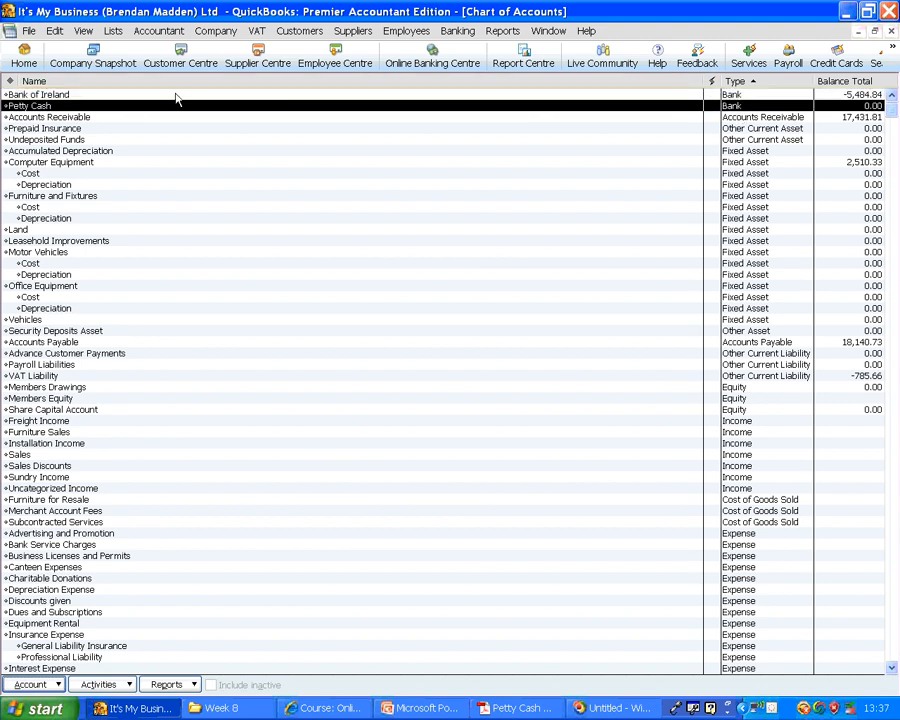
mouse_move(50, 113)
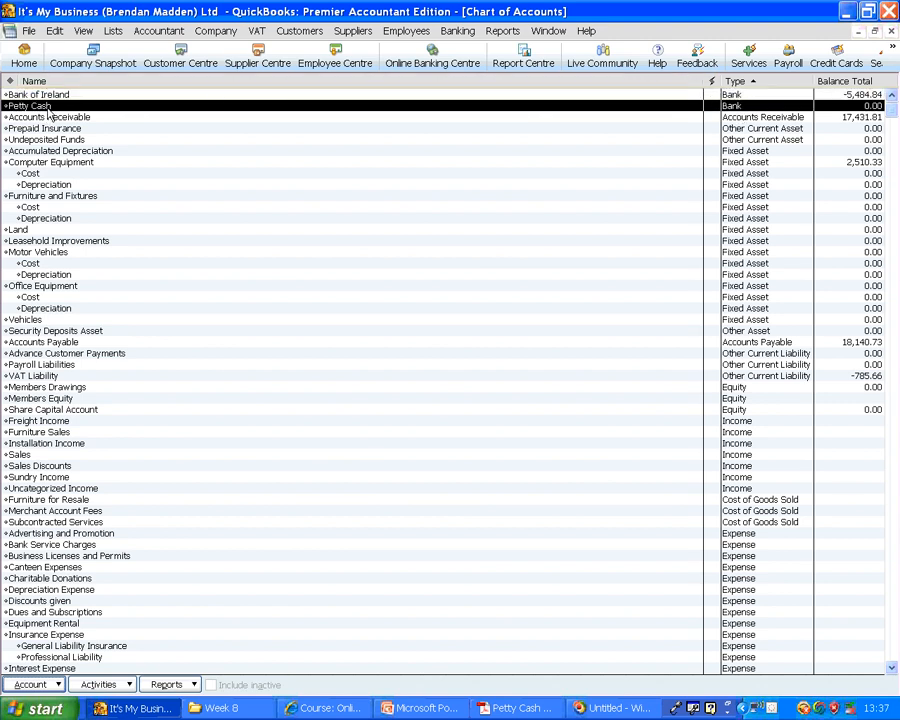
click(24, 55)
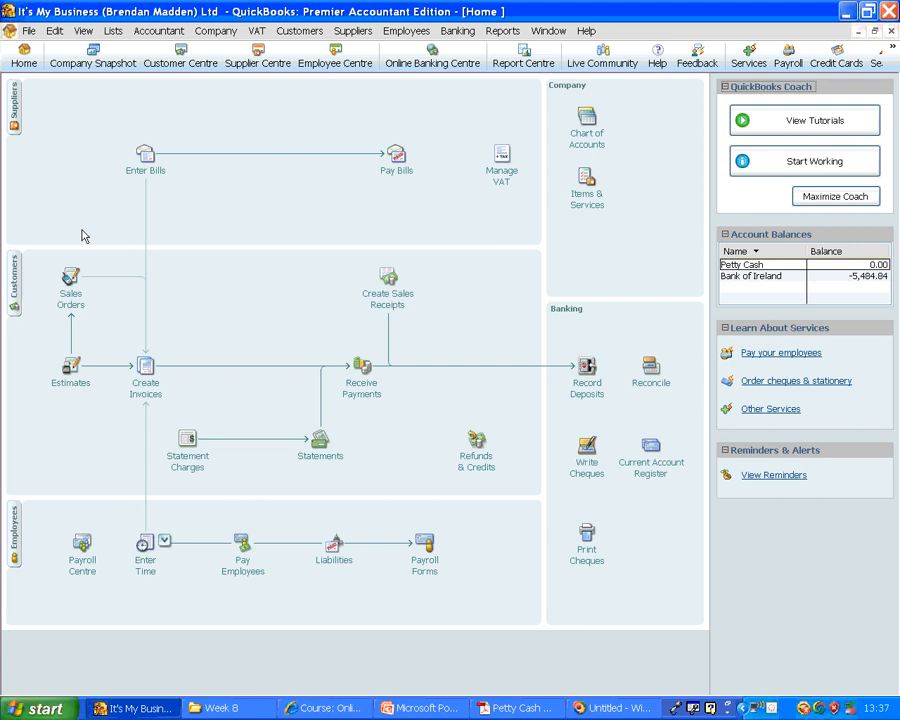
mouse_move(475, 225)
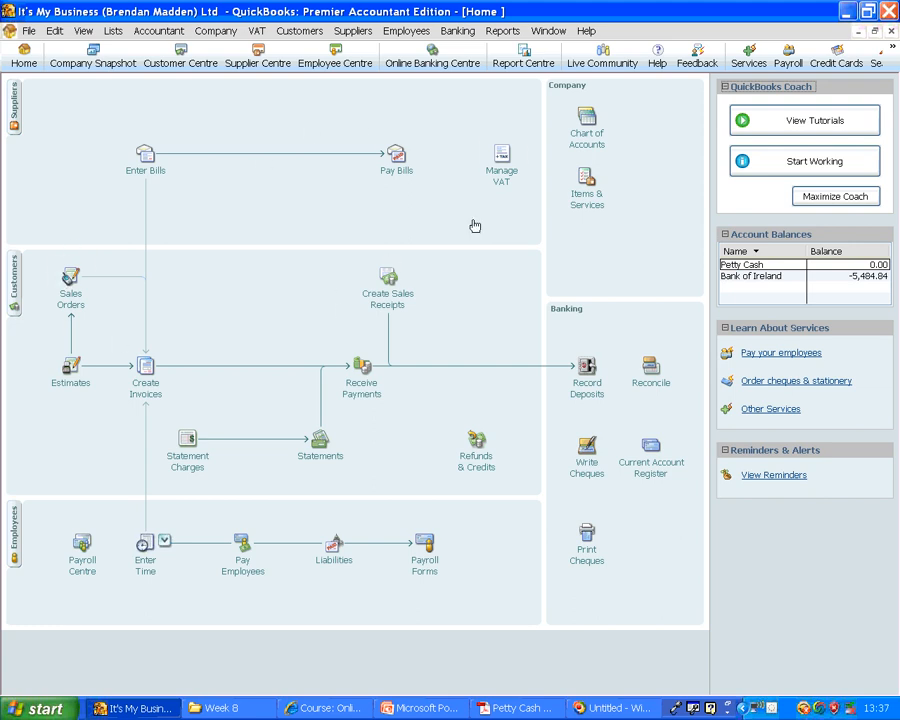
mouse_move(590, 414)
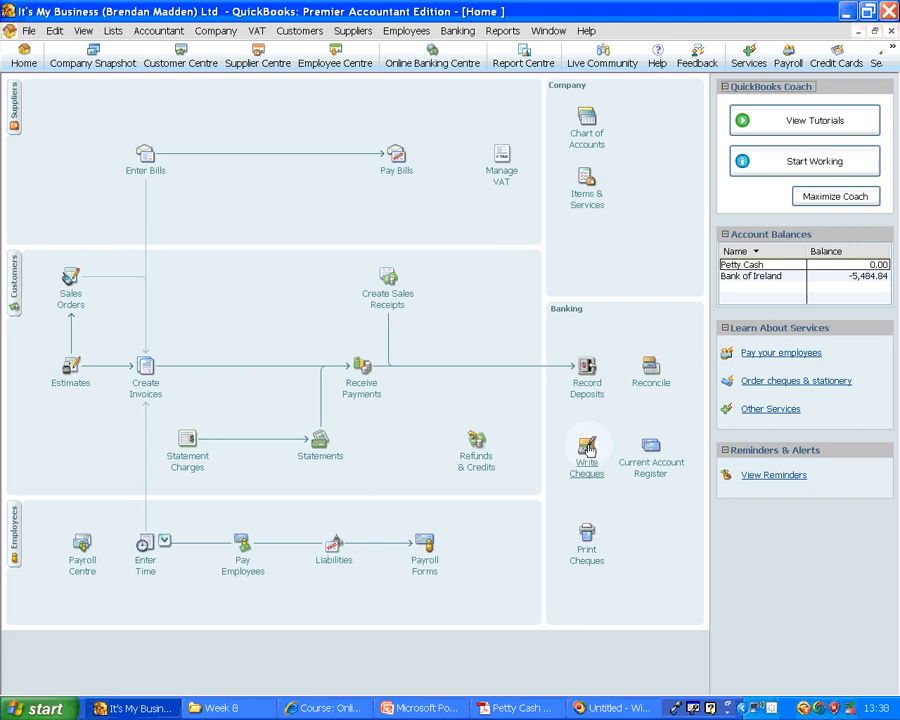
Start a new cheque drawn on Petty Cash, suppressing the default-accounts tip.
click(587, 455)
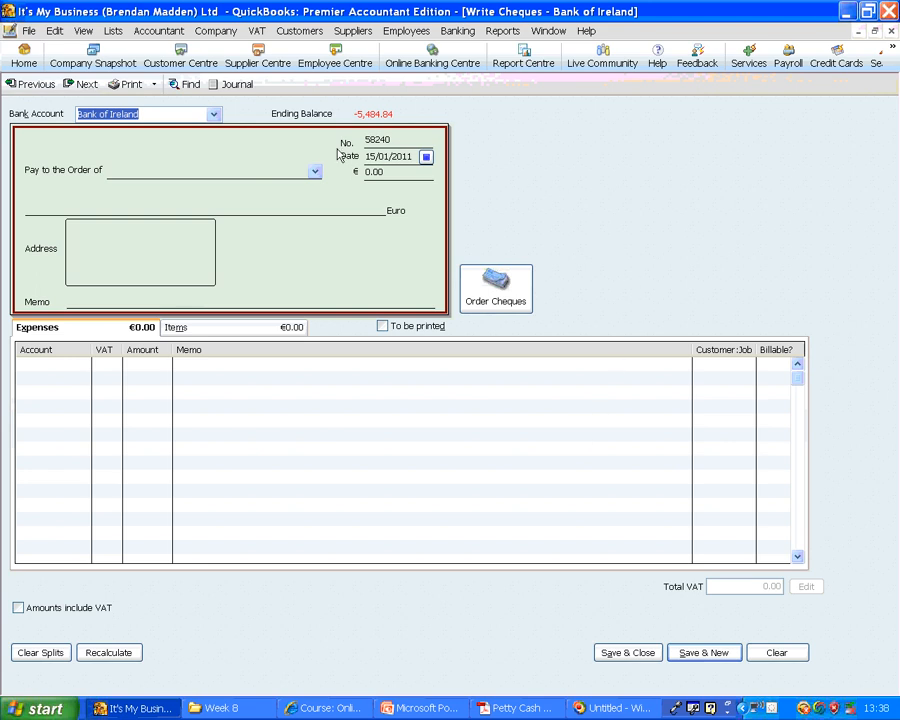
mouse_move(295, 178)
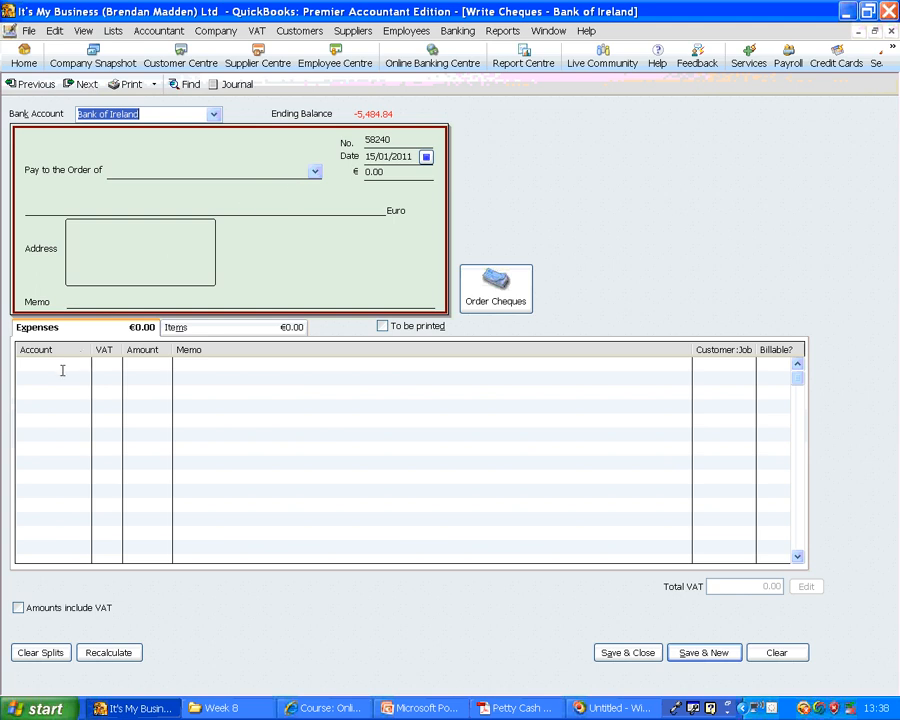
mouse_move(57, 142)
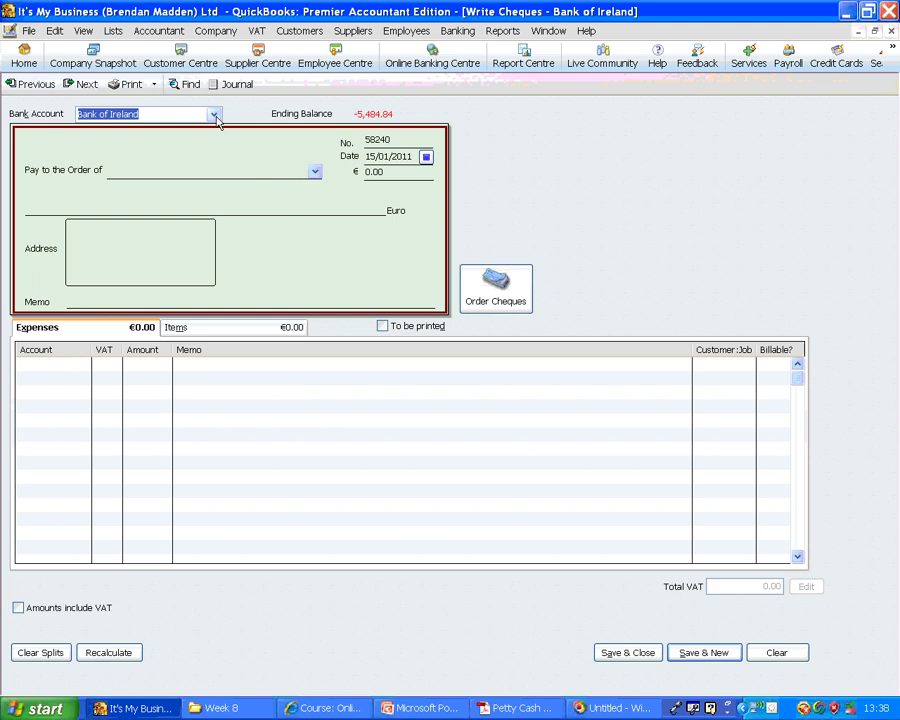
click(213, 113)
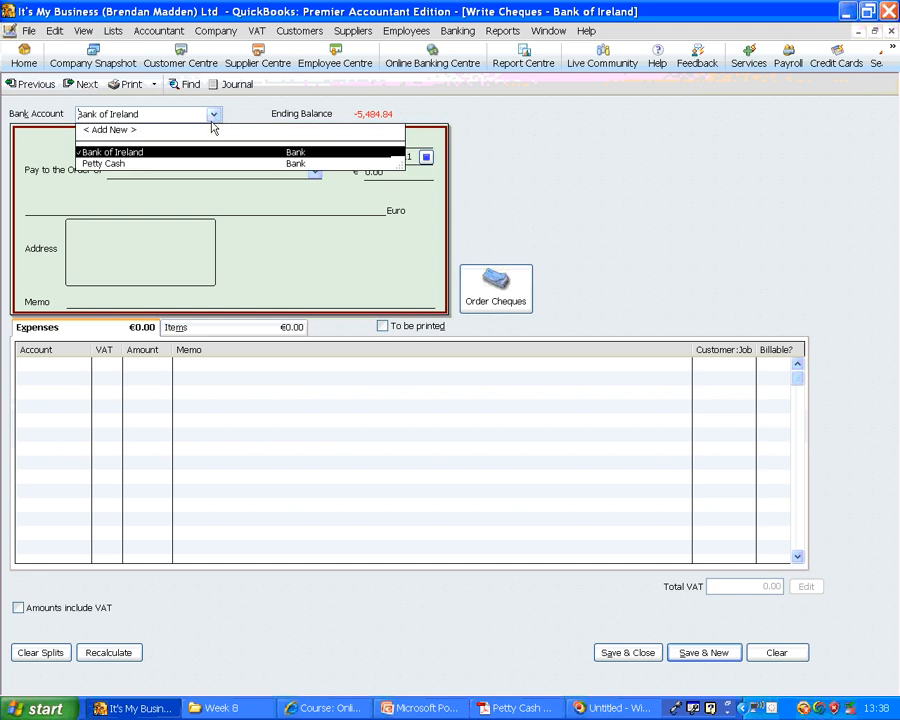
click(103, 163)
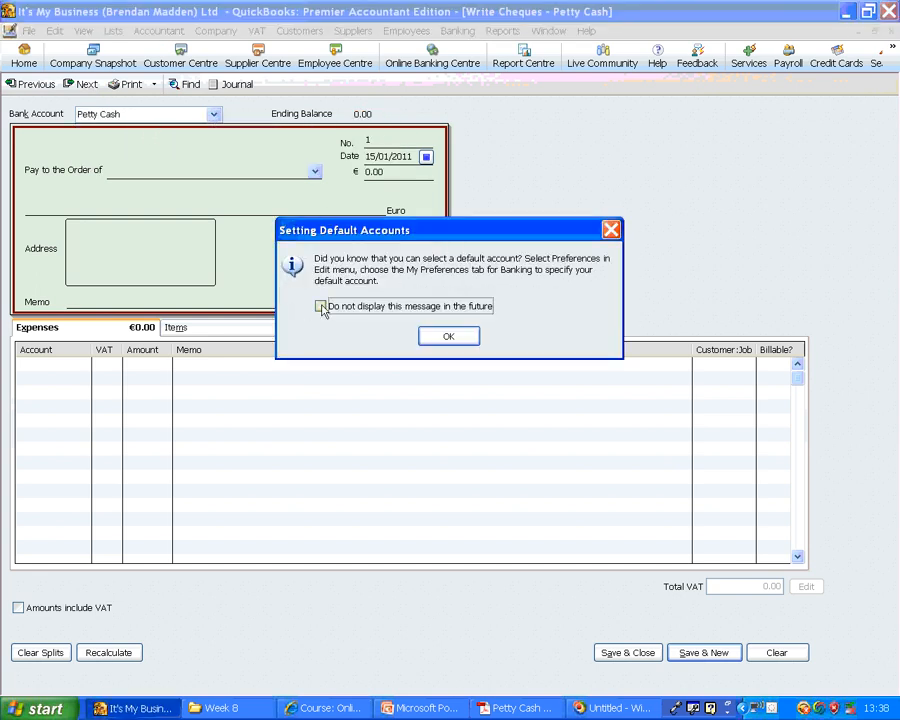
click(448, 335)
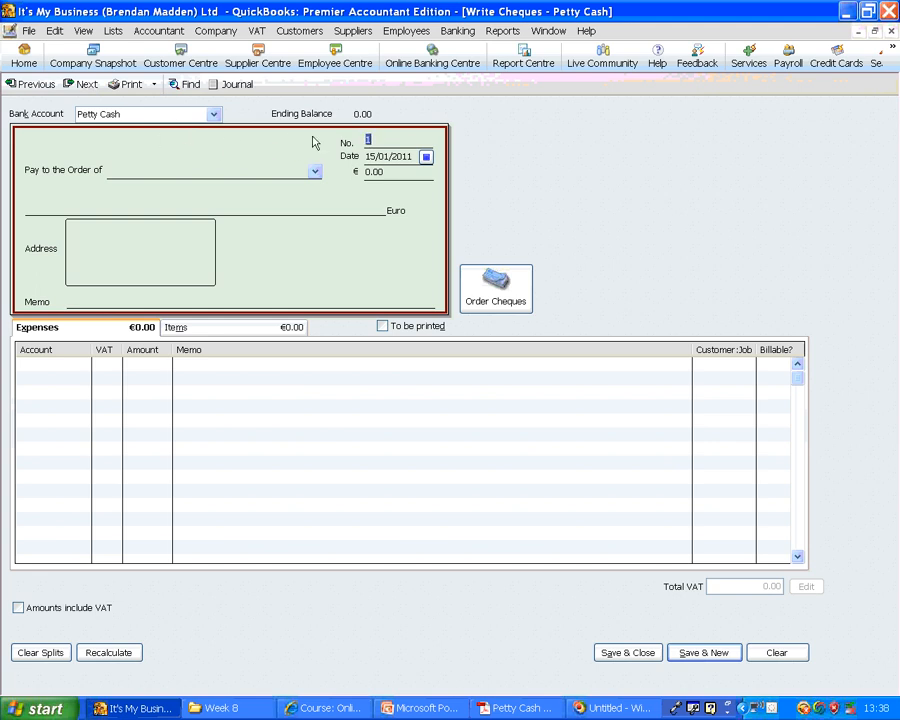
Number the Petty Cash cheque PC1 and date it 14/01/2011.
text(P)
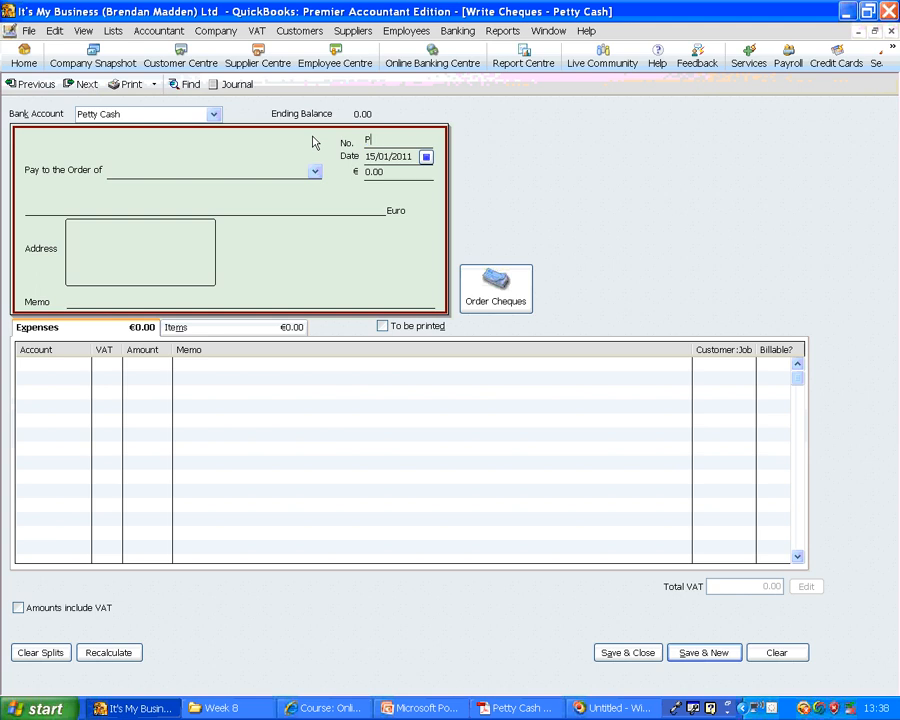
text(C1)
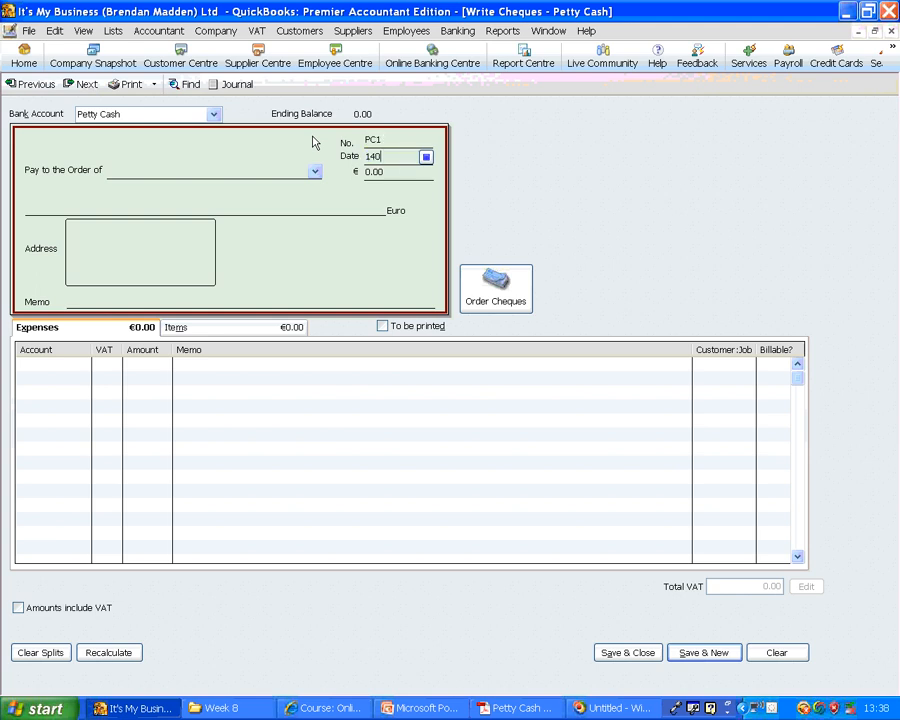
text(14/01/2011)
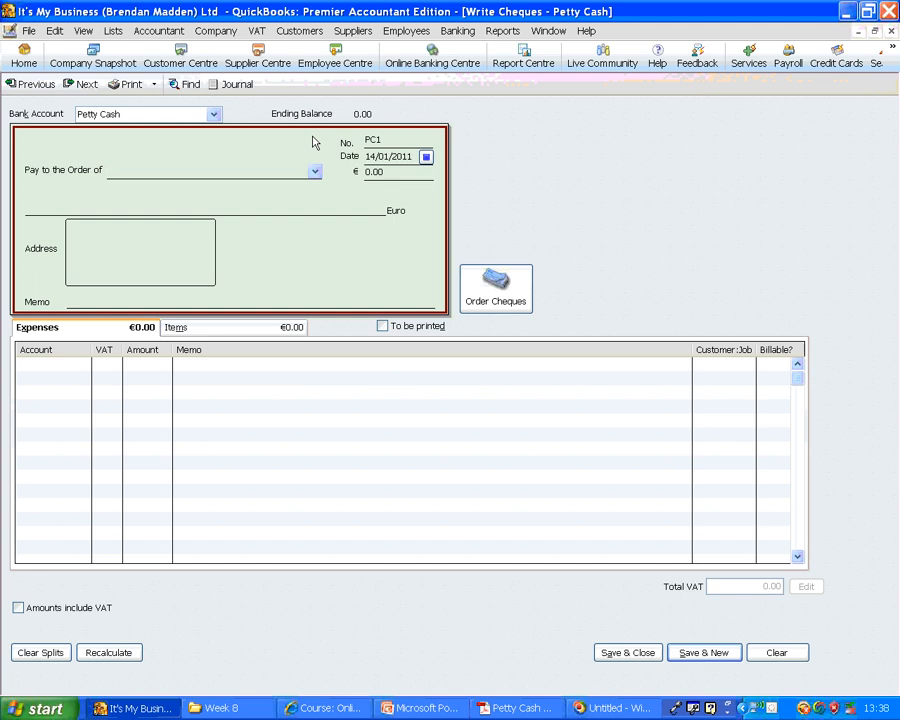
Quick-add 'Canteen expenses' as an Other-type payee.
text(Canteen)
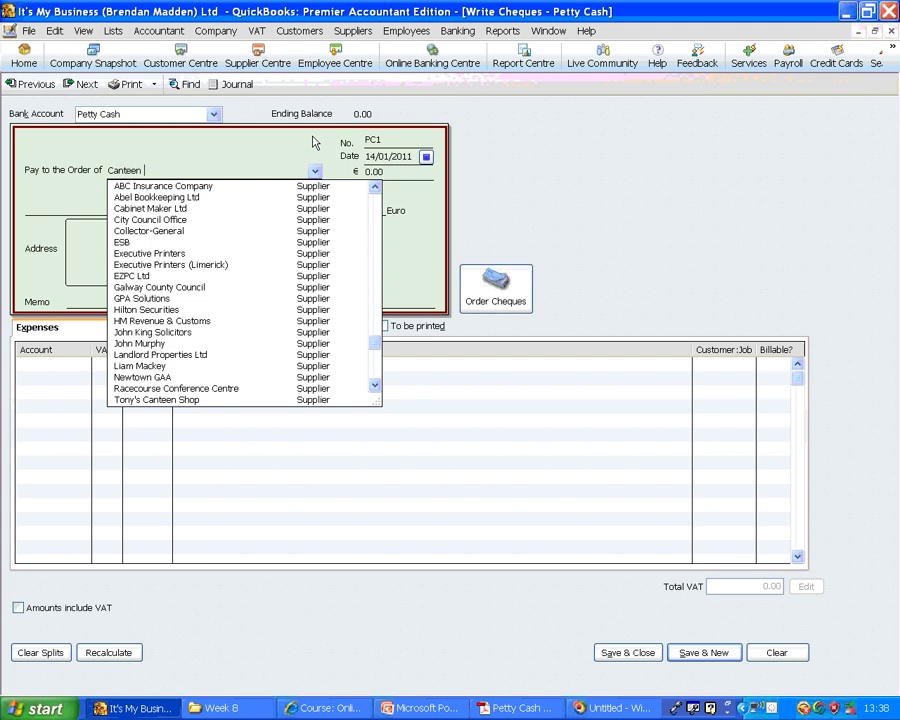
text(expenses)
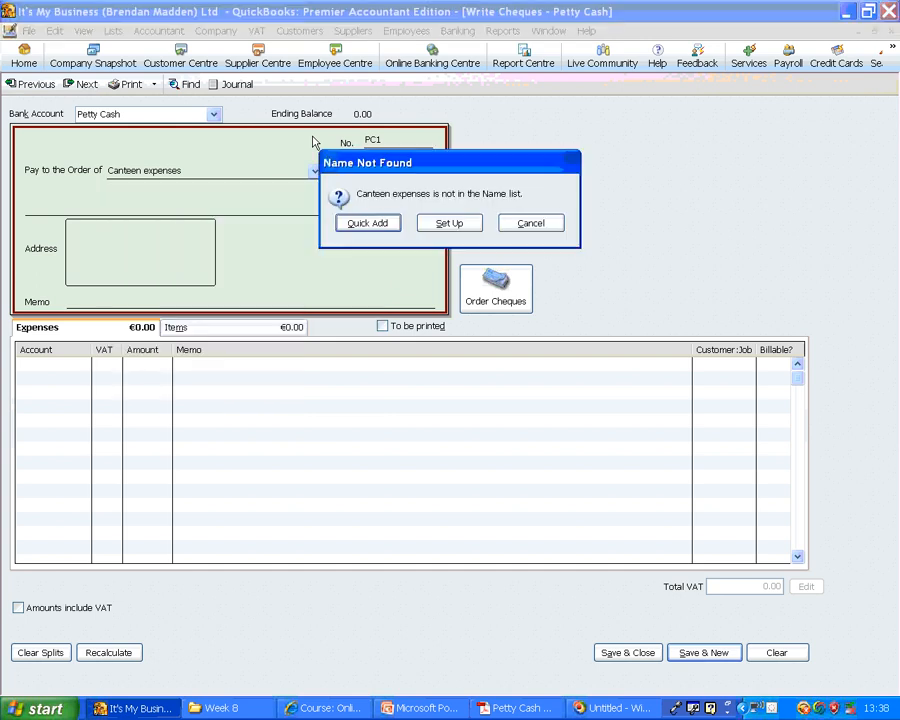
click(367, 222)
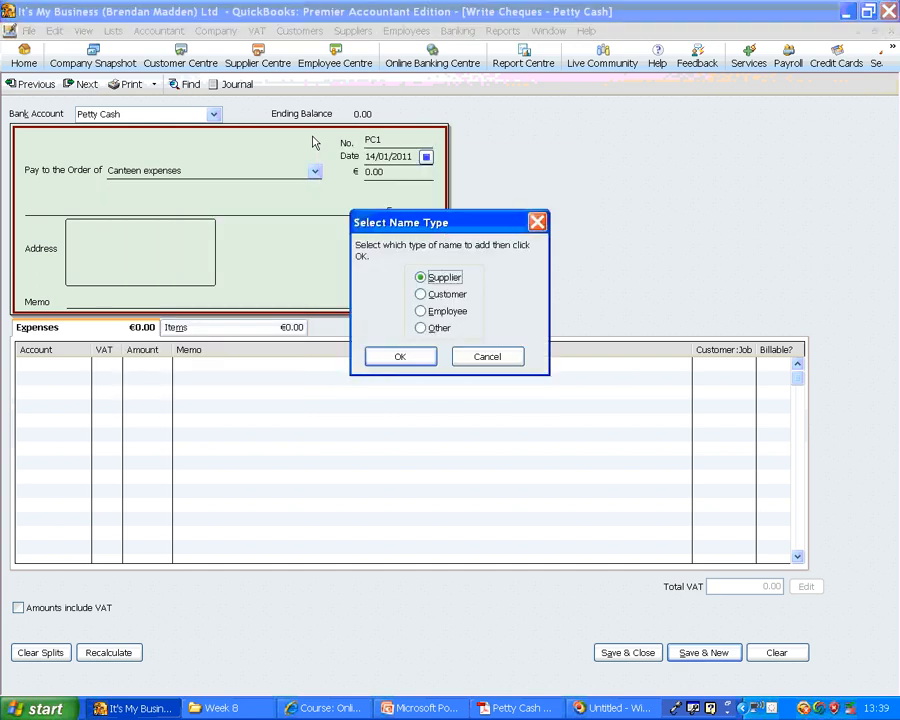
click(420, 328)
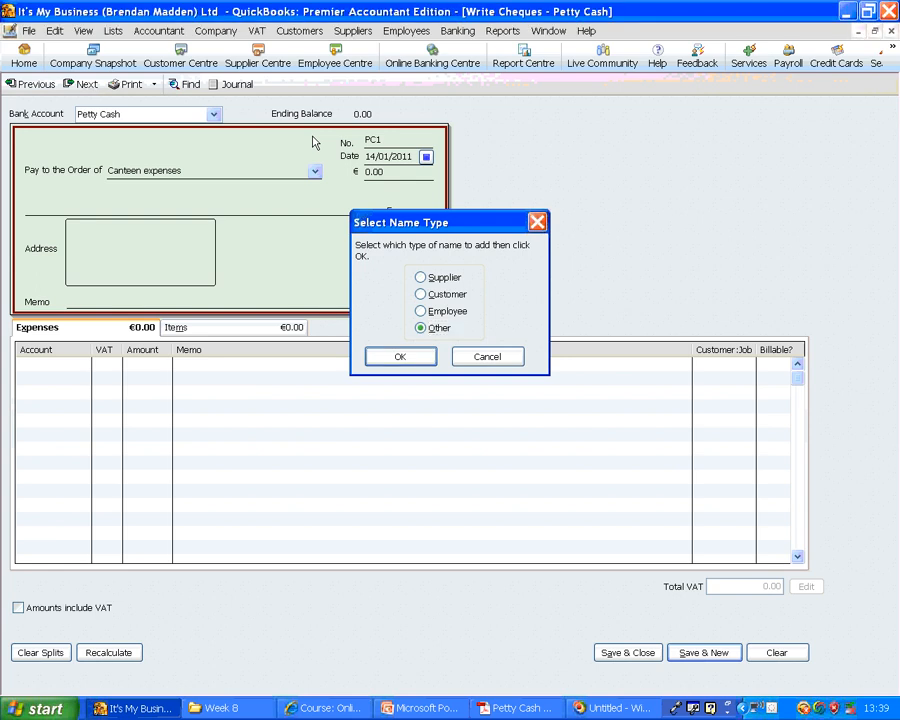
click(400, 356)
text(22)
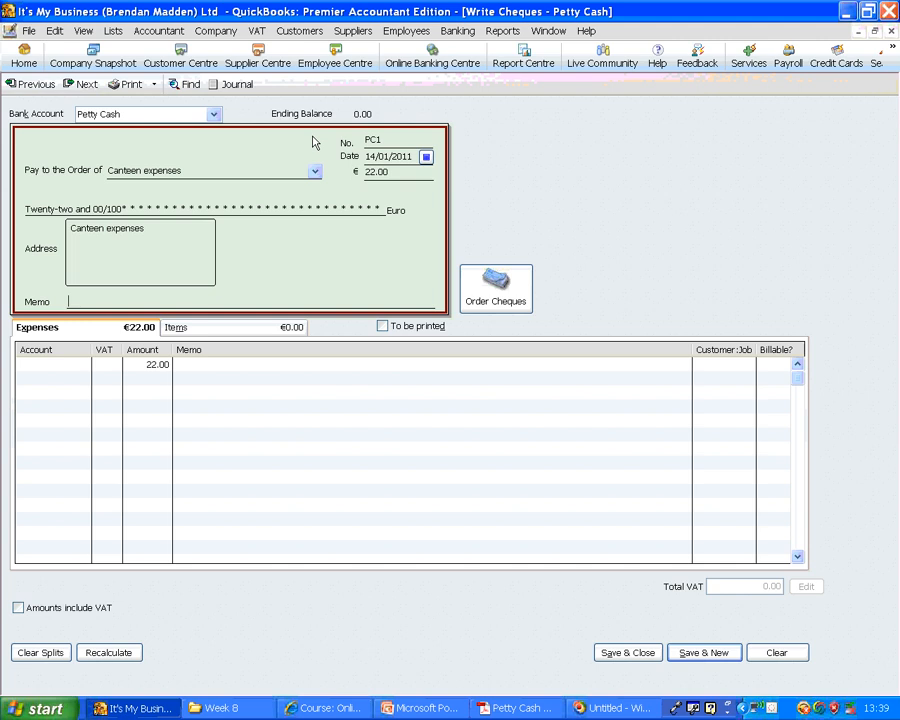
Post the €22 to Canteen Expenses with VAT code O and save cheque PC1.
click(50, 364)
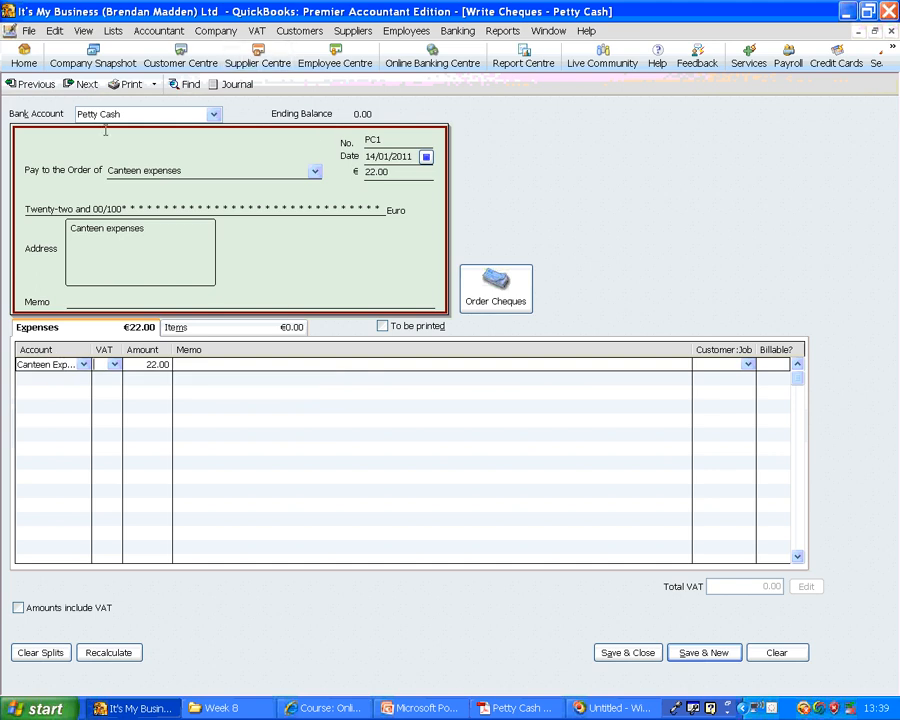
click(114, 364)
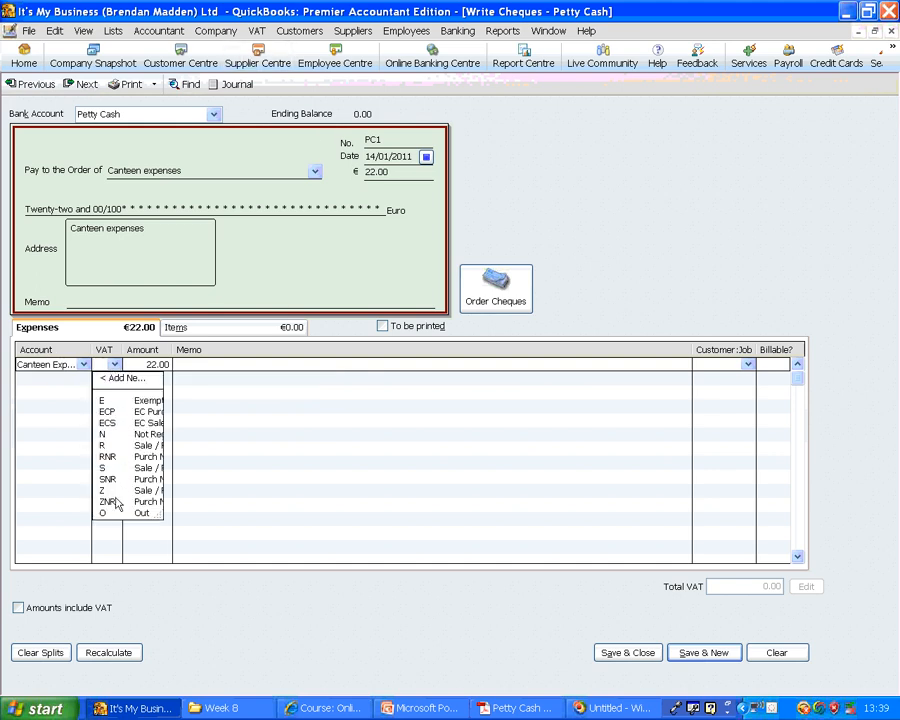
click(102, 512)
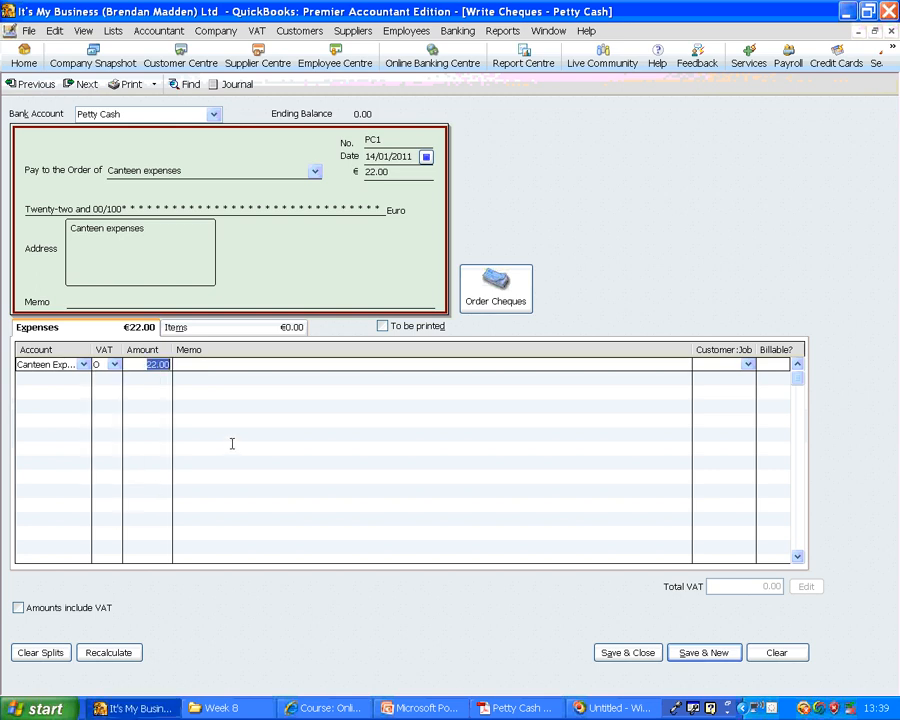
click(253, 381)
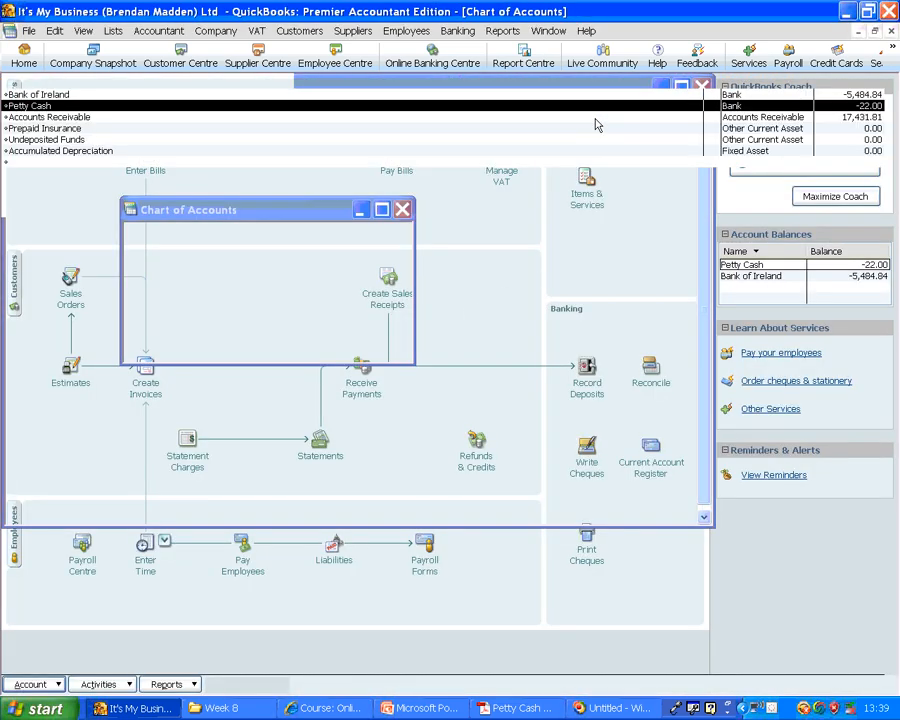
Select Petty Cash in the chart of accounts to verify its -22.00 balance.
click(381, 209)
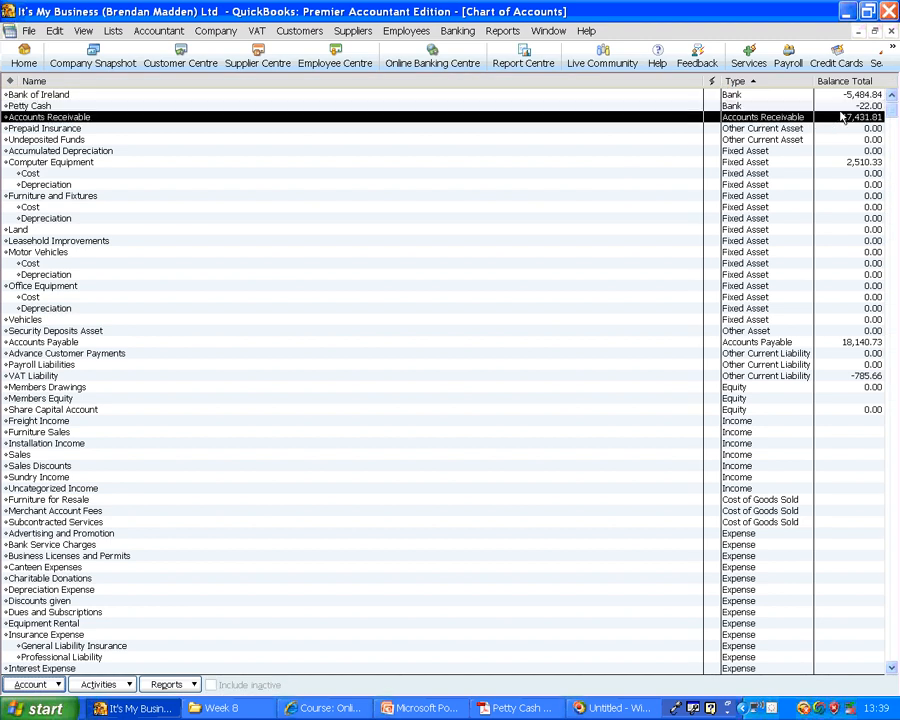
click(29, 105)
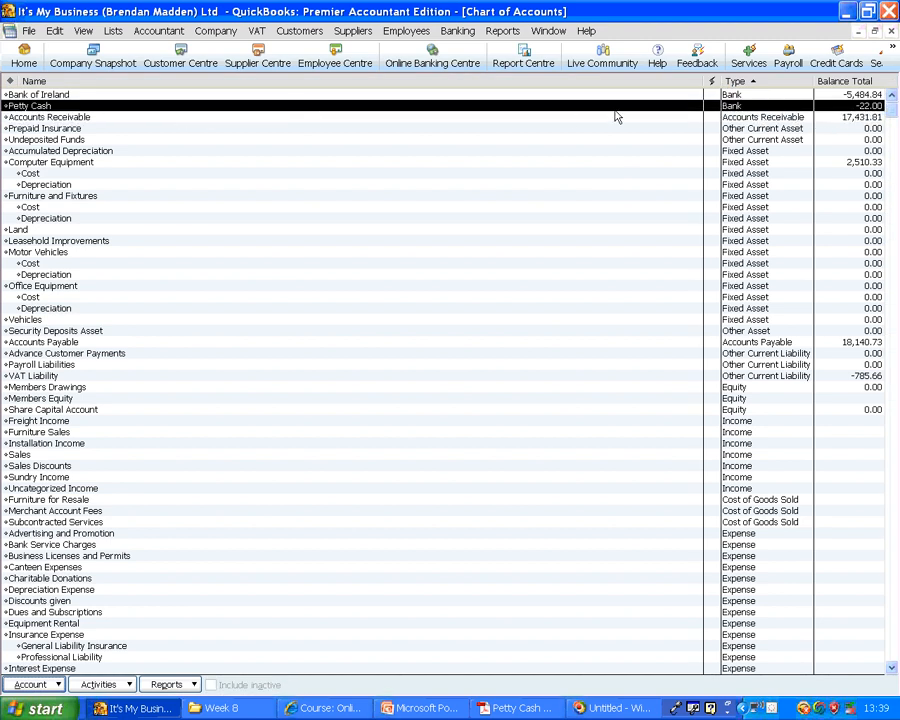
double_click(30, 106)
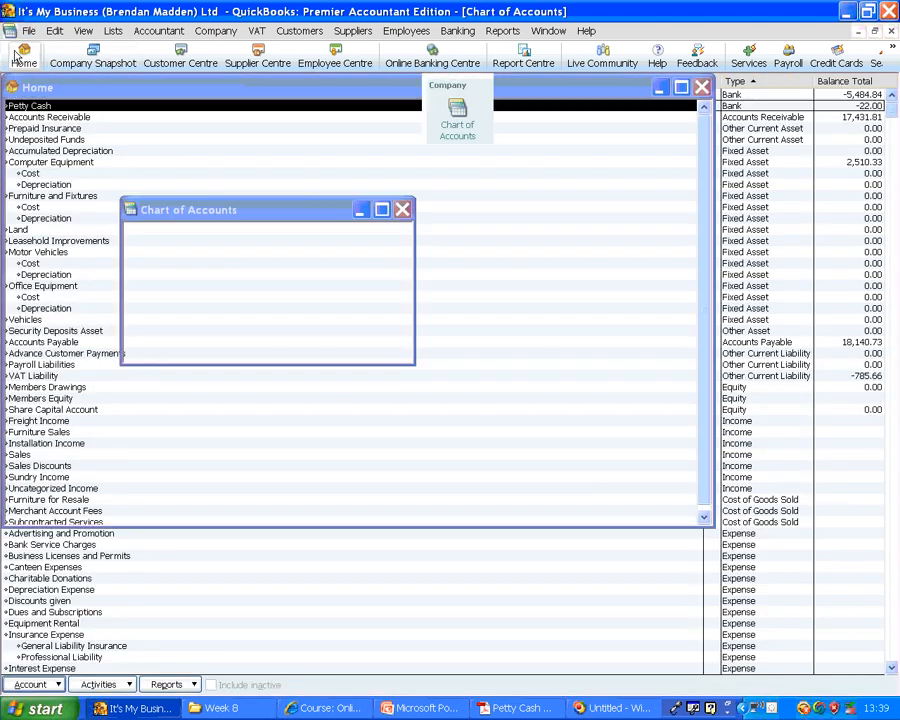
View saved cheque PC1 in Write Cheques, then return to the PDF and PowerPoint.
click(403, 209)
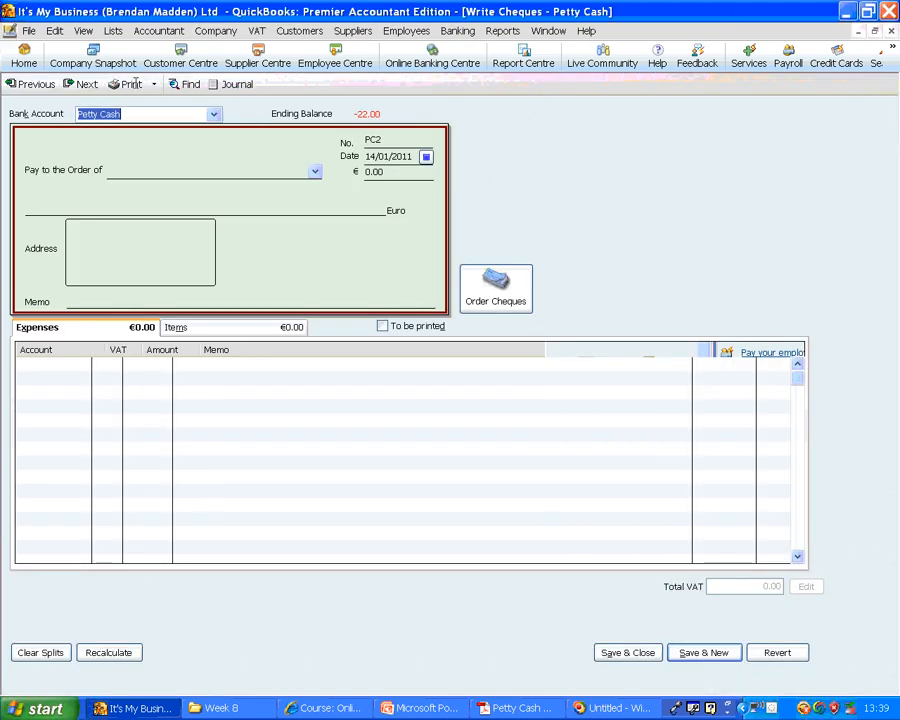
click(35, 84)
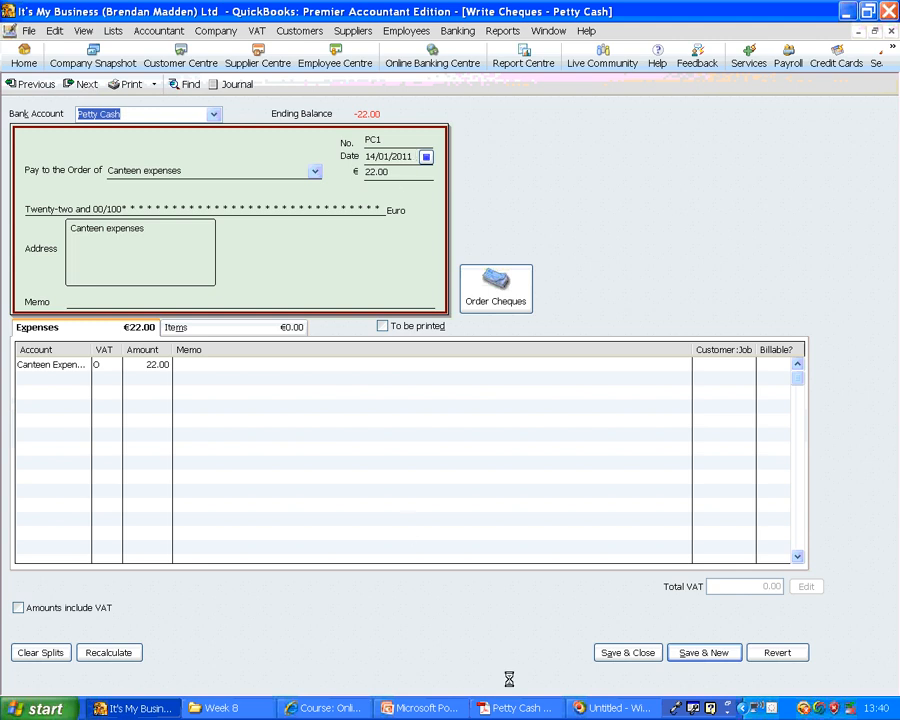
click(515, 708)
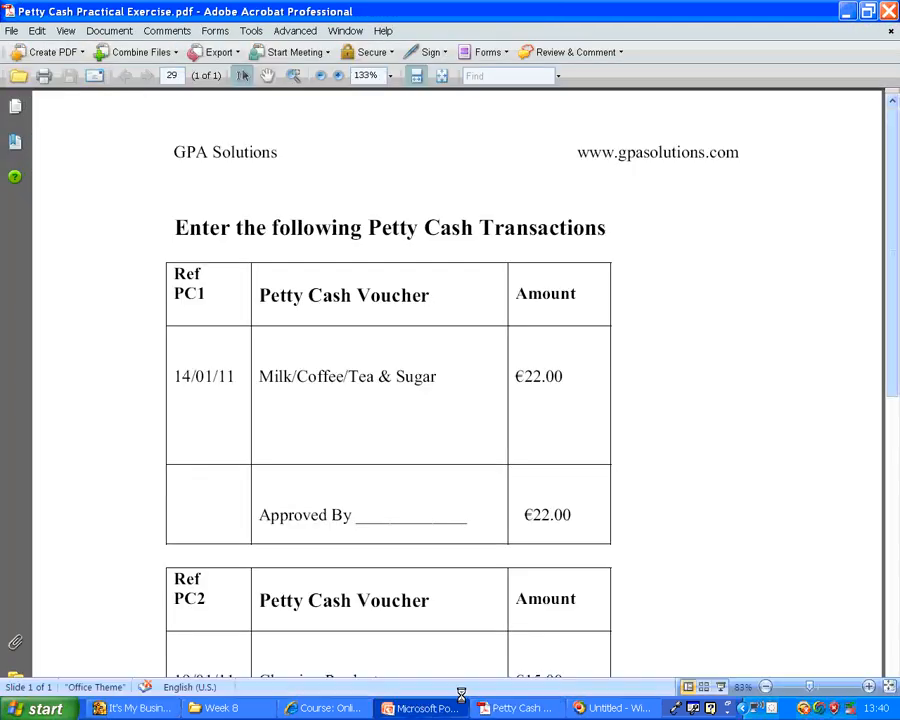
click(420, 708)
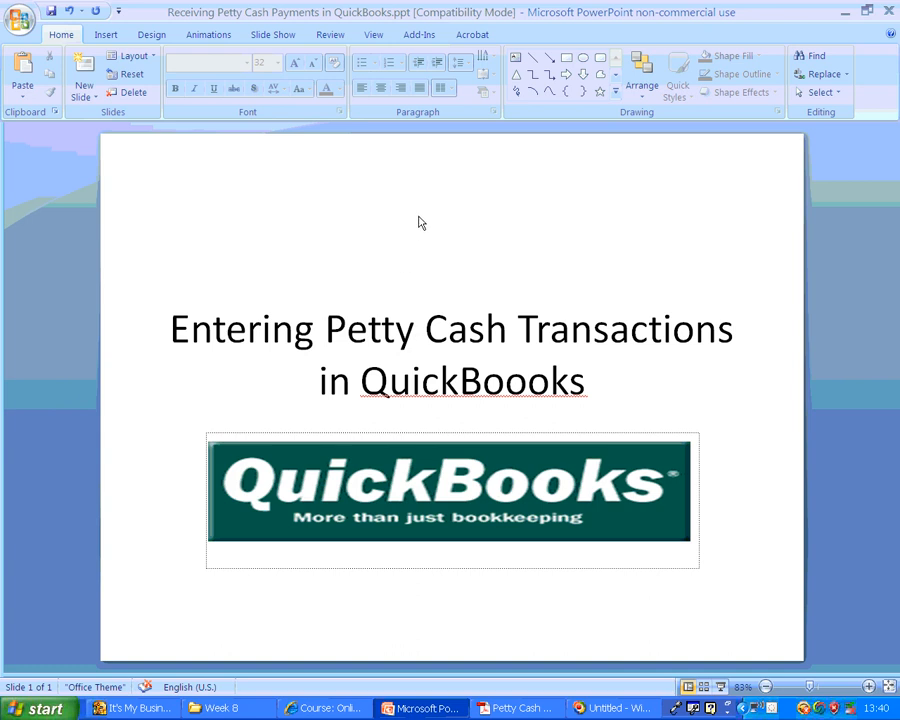